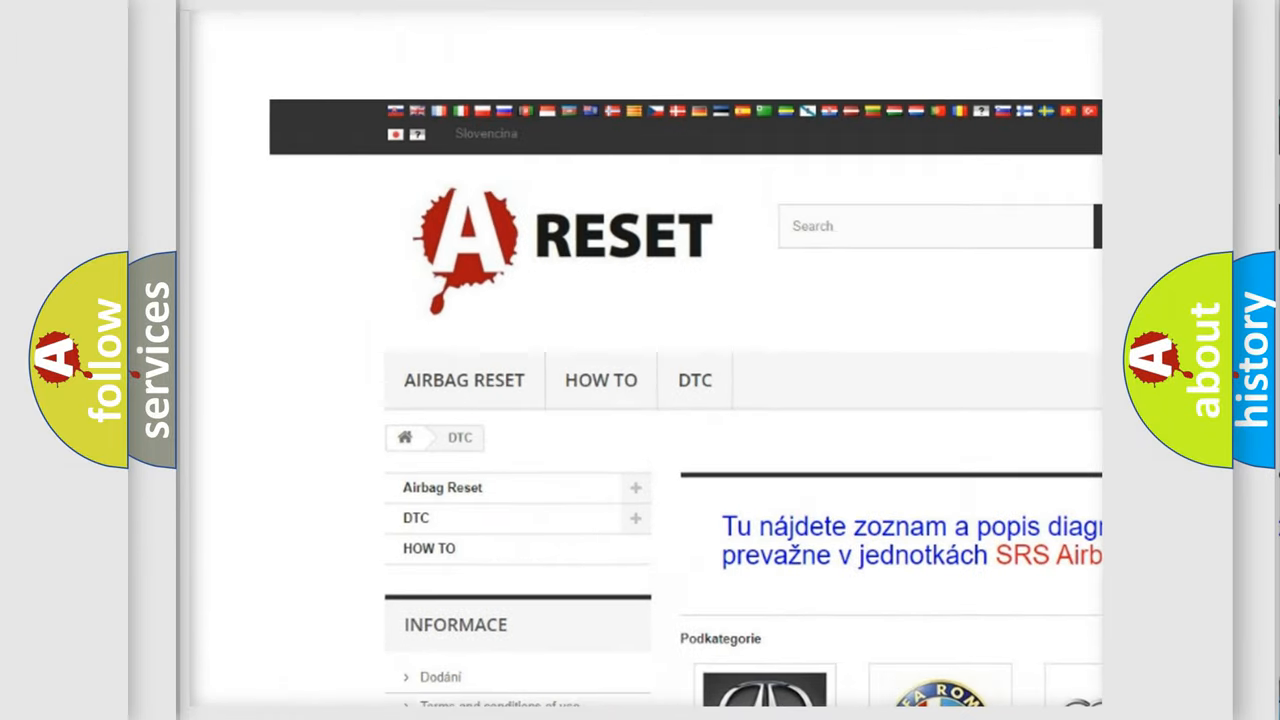
Navigate from the DTC section to the Jeep trouble code list and review its subcategories.
scroll("down", 3)
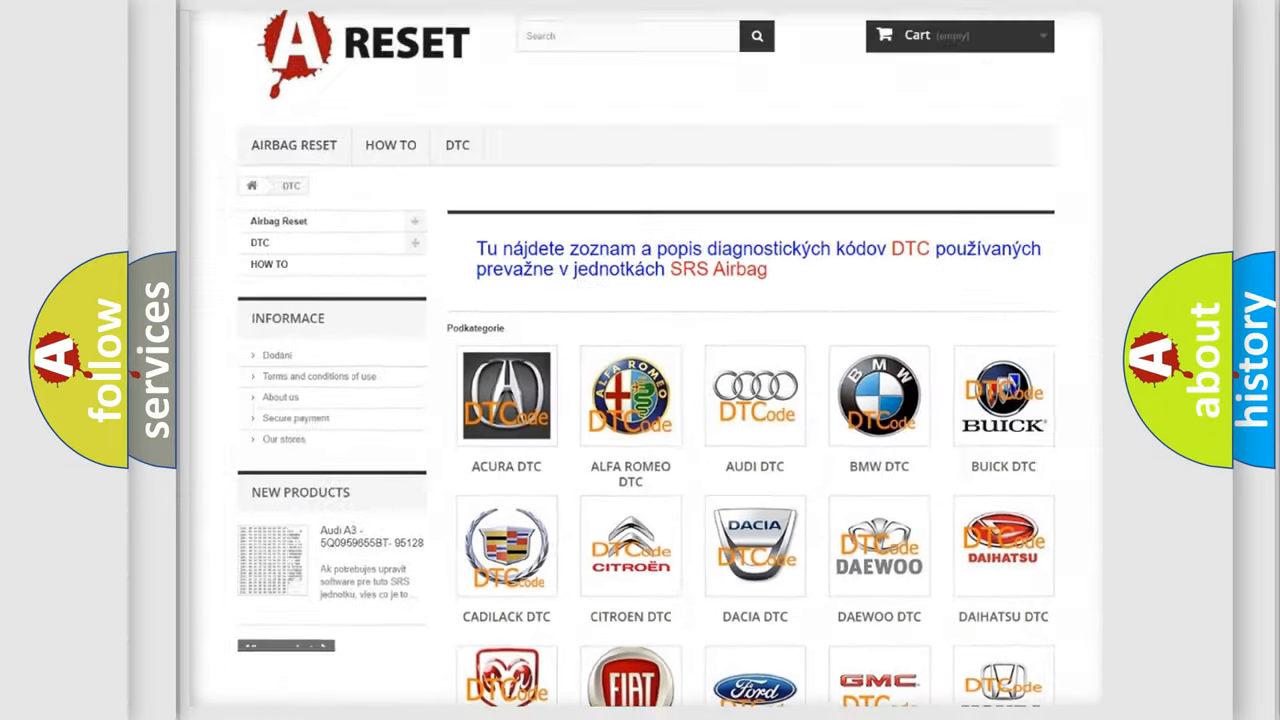
scroll("down", 3)
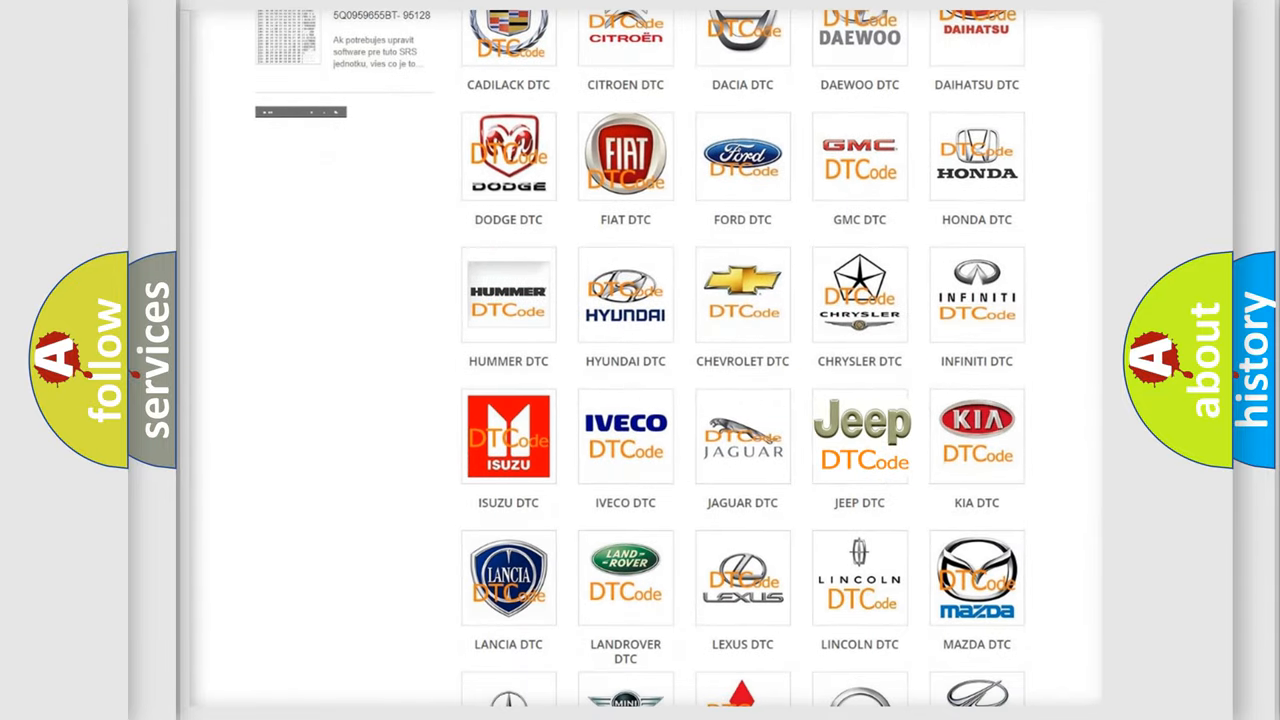
left_click(860, 436)
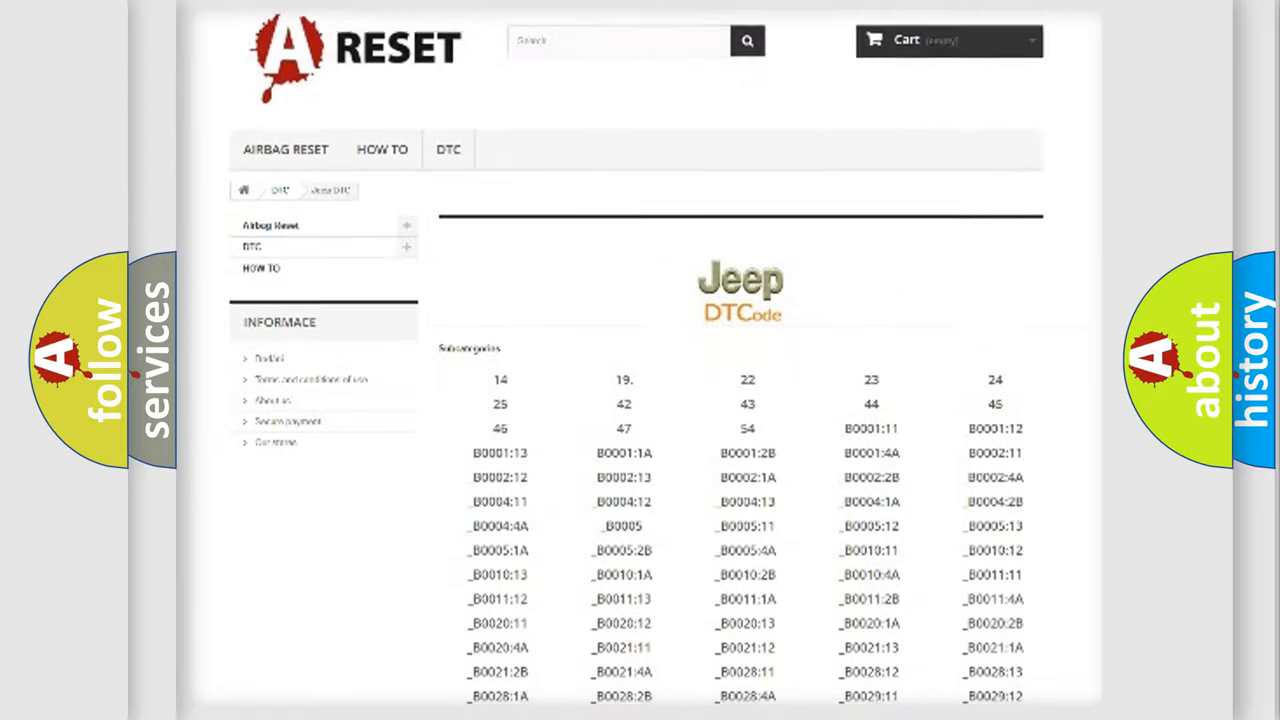
scroll("down", 3)
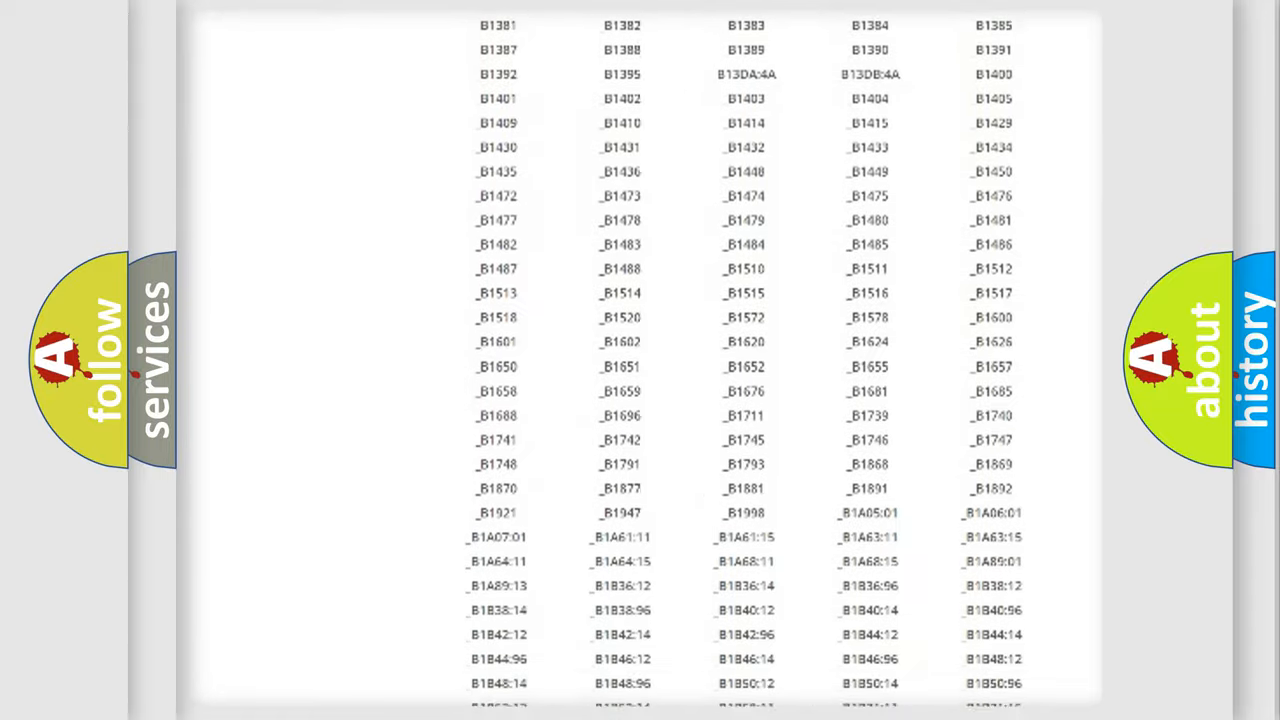
scroll("up", 3)
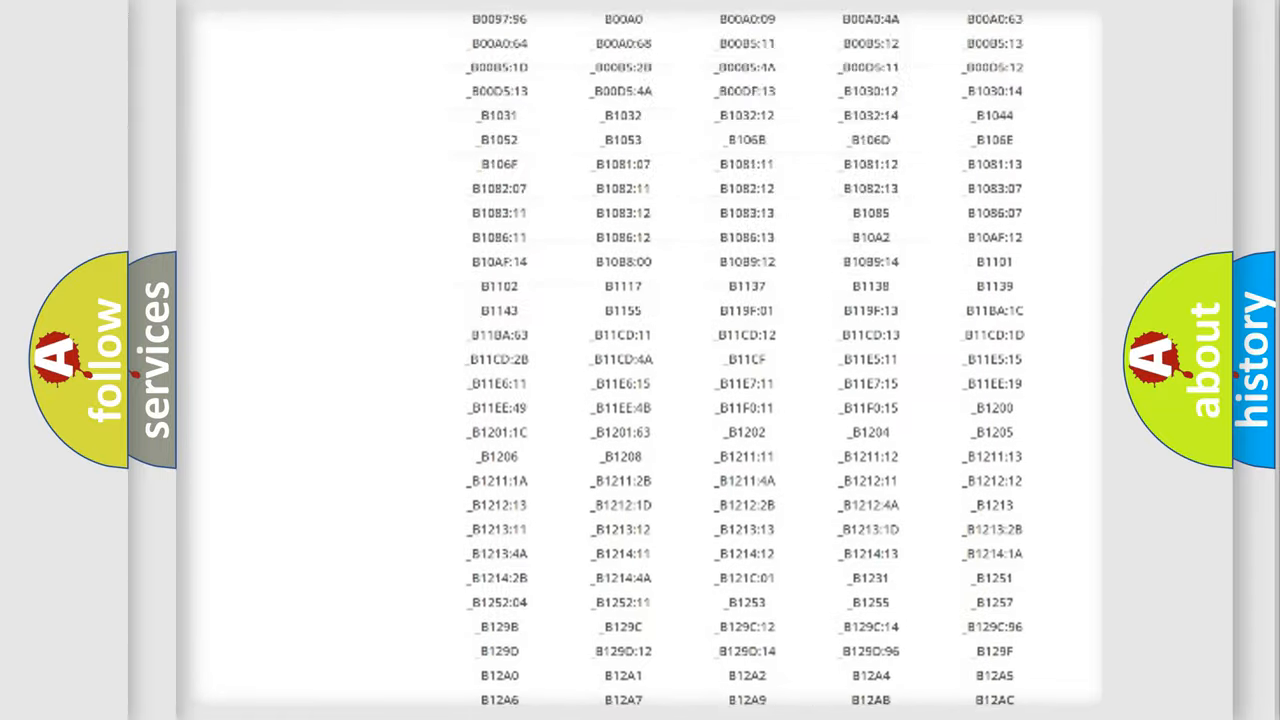
scroll("up", 3)
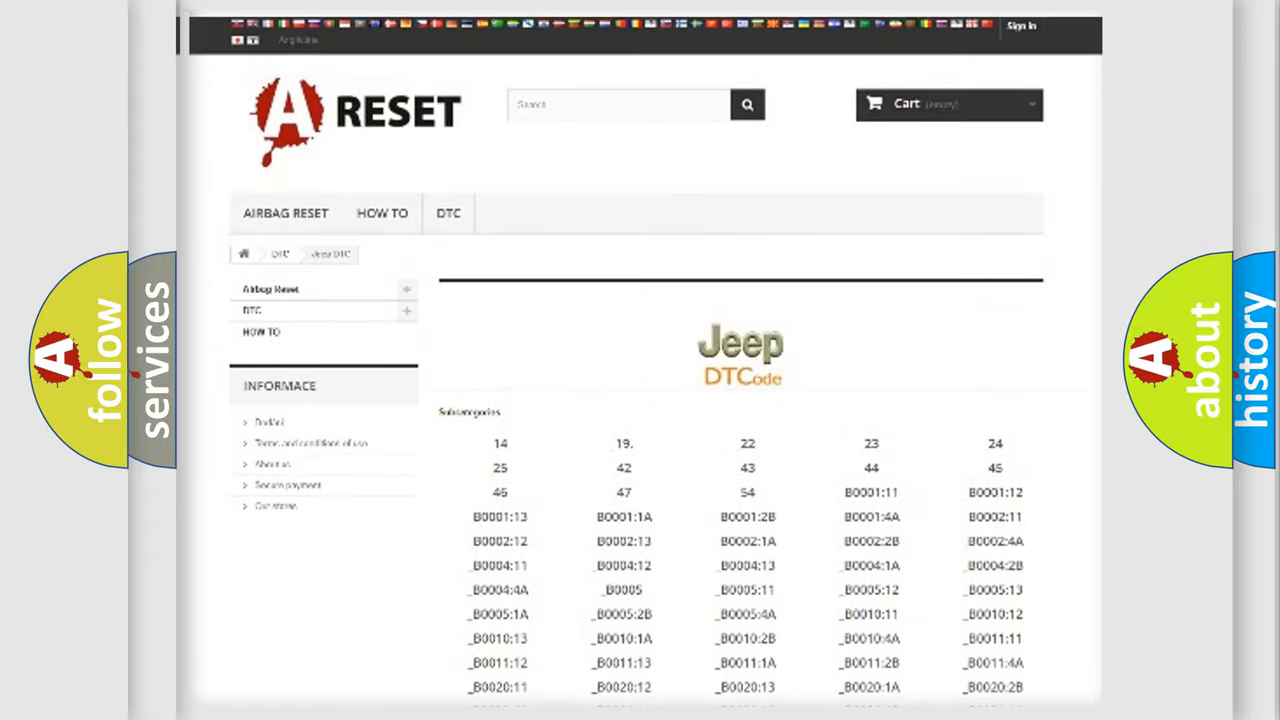